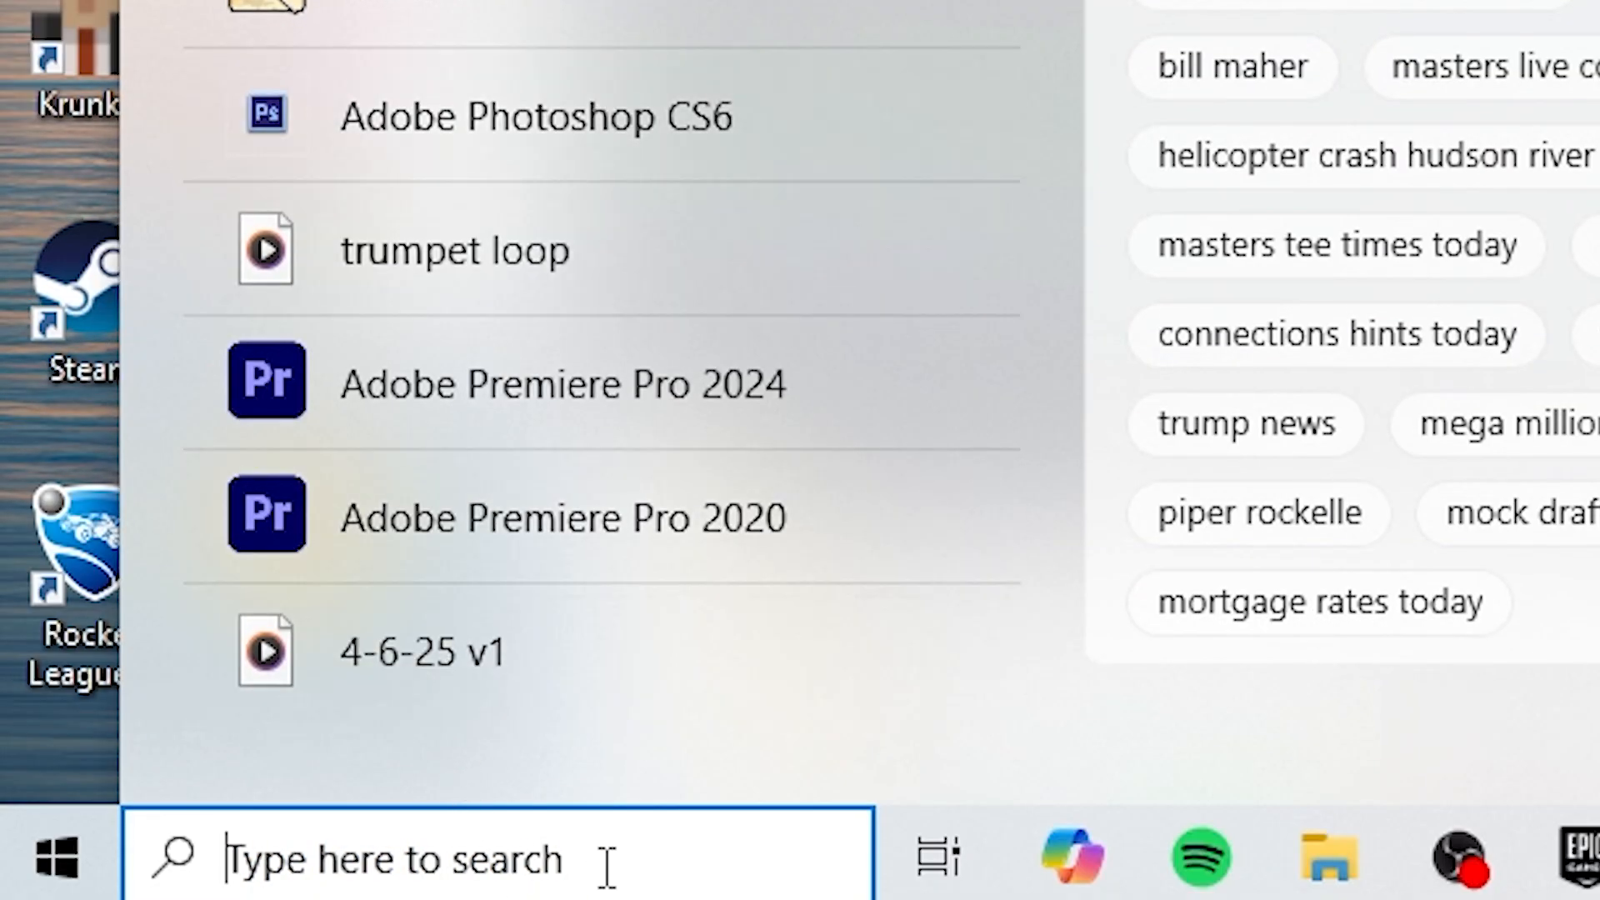
- Search 'run' to reach the Run dialog and the AppData LocalLow folder
text(run)
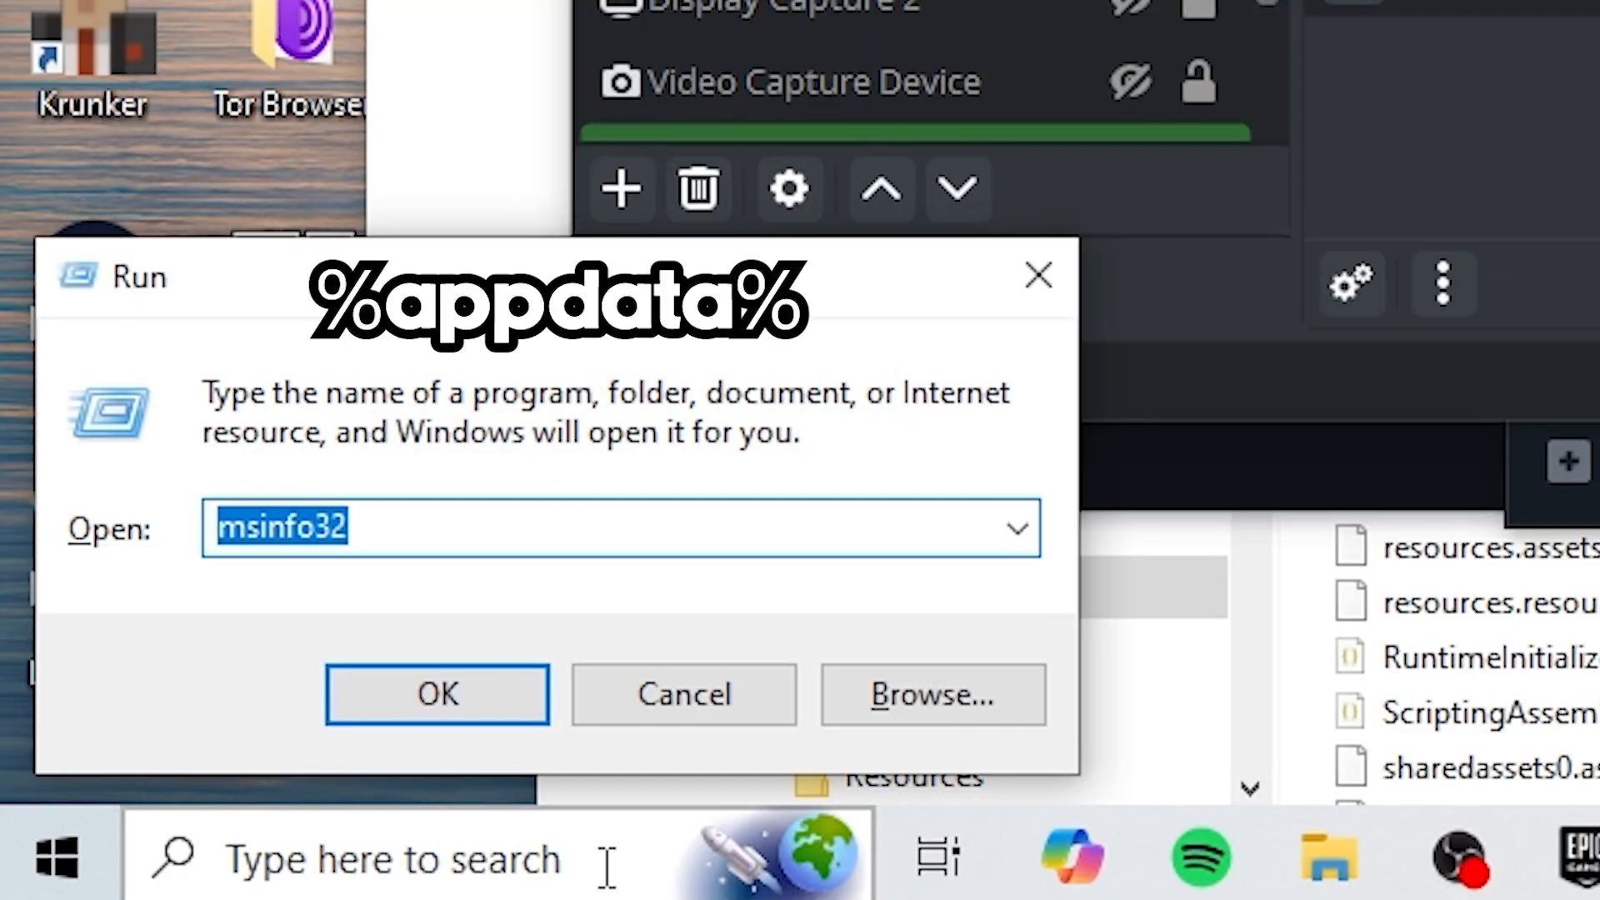
click(435, 693)
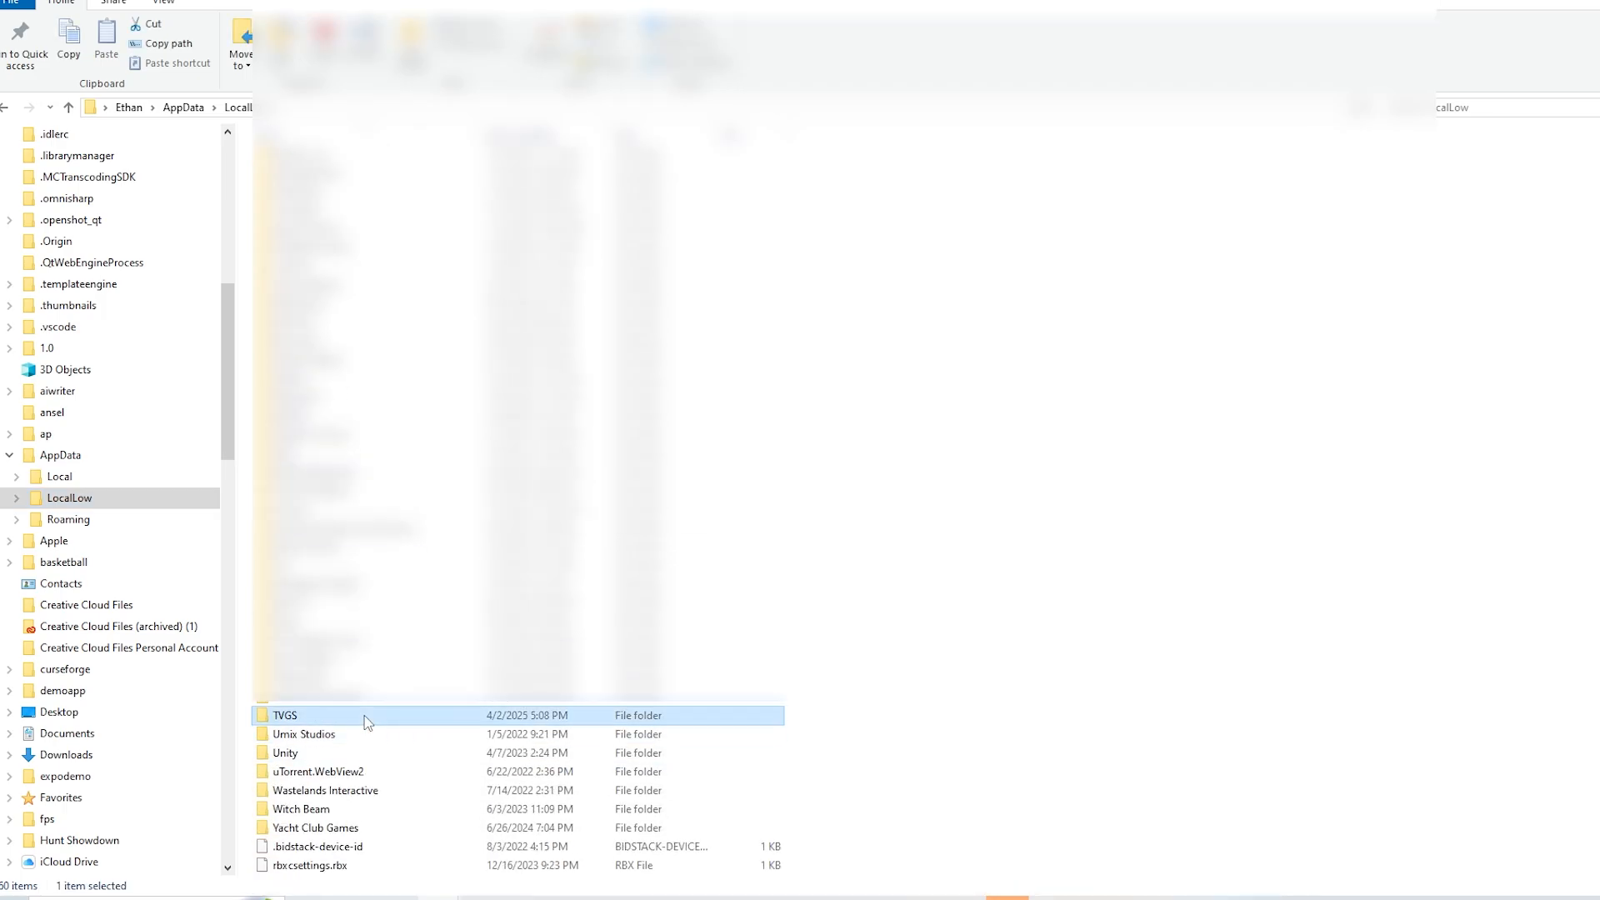
- Navigate TVGS > Schedule I > Saves > account > SaveGame_3 > Products > CreatedProducts
double_click(285, 715)
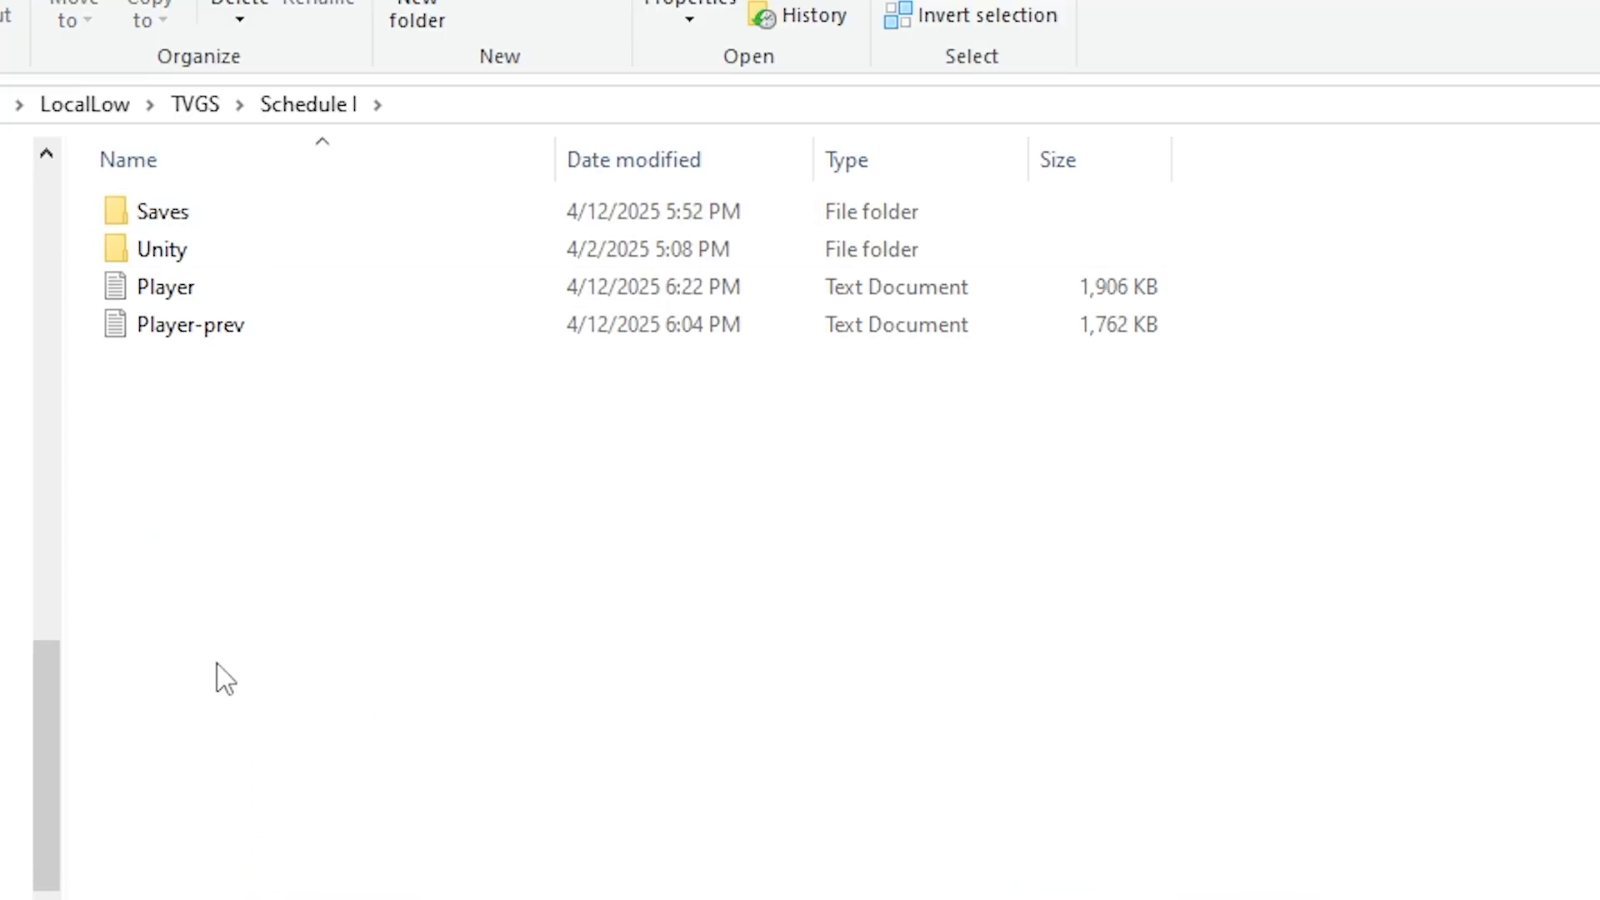
double_click(161, 212)
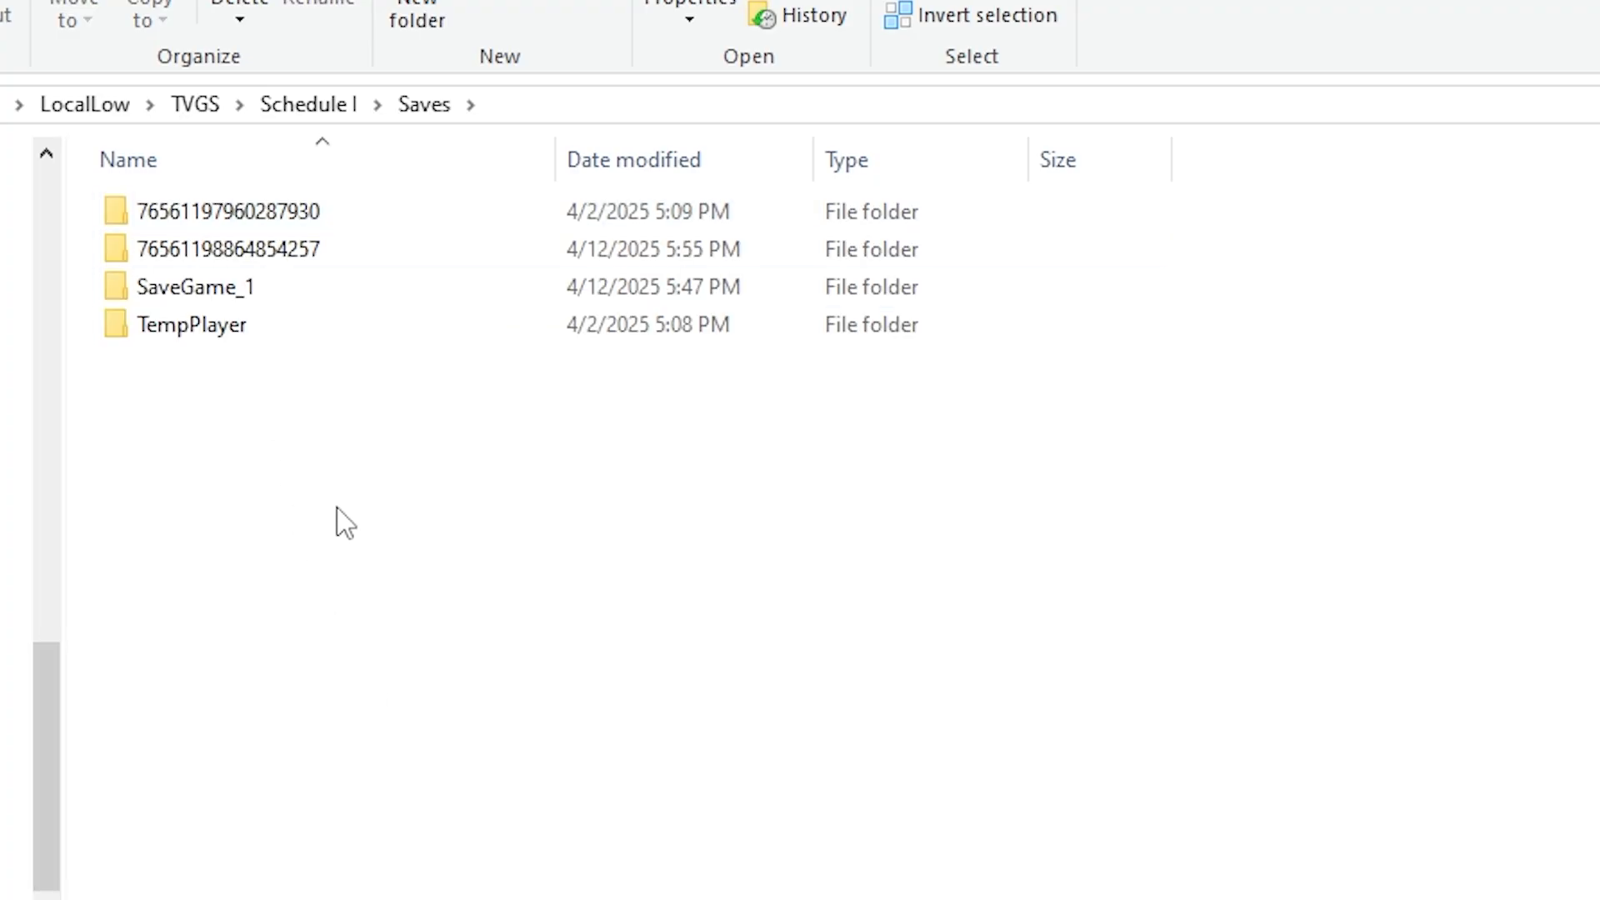
mouse_move(353, 482)
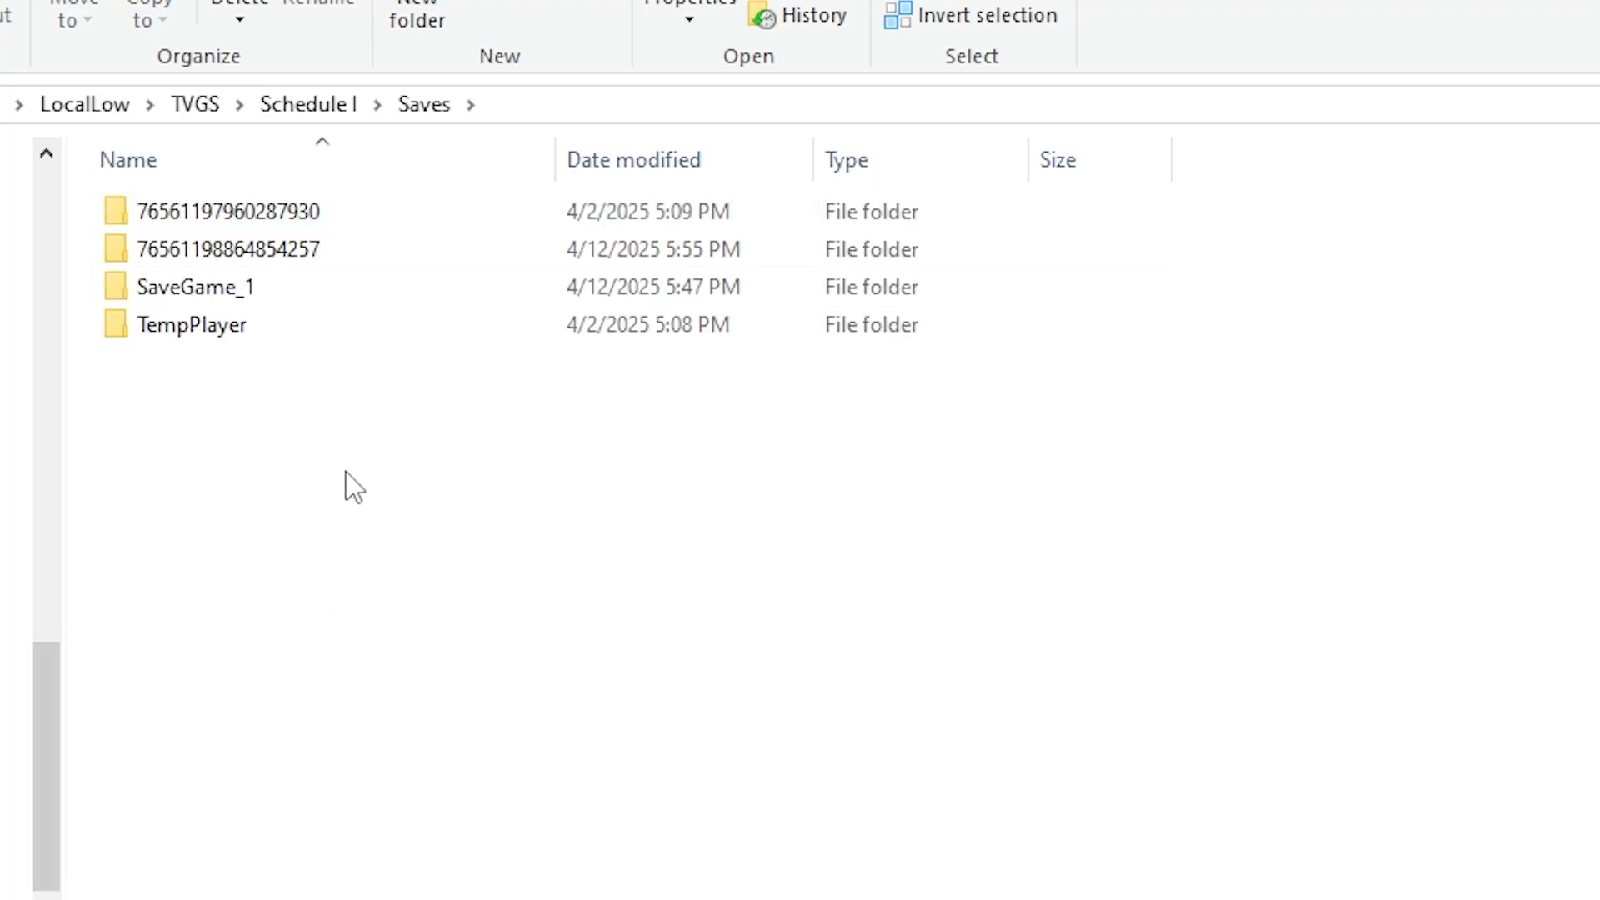
double_click(228, 248)
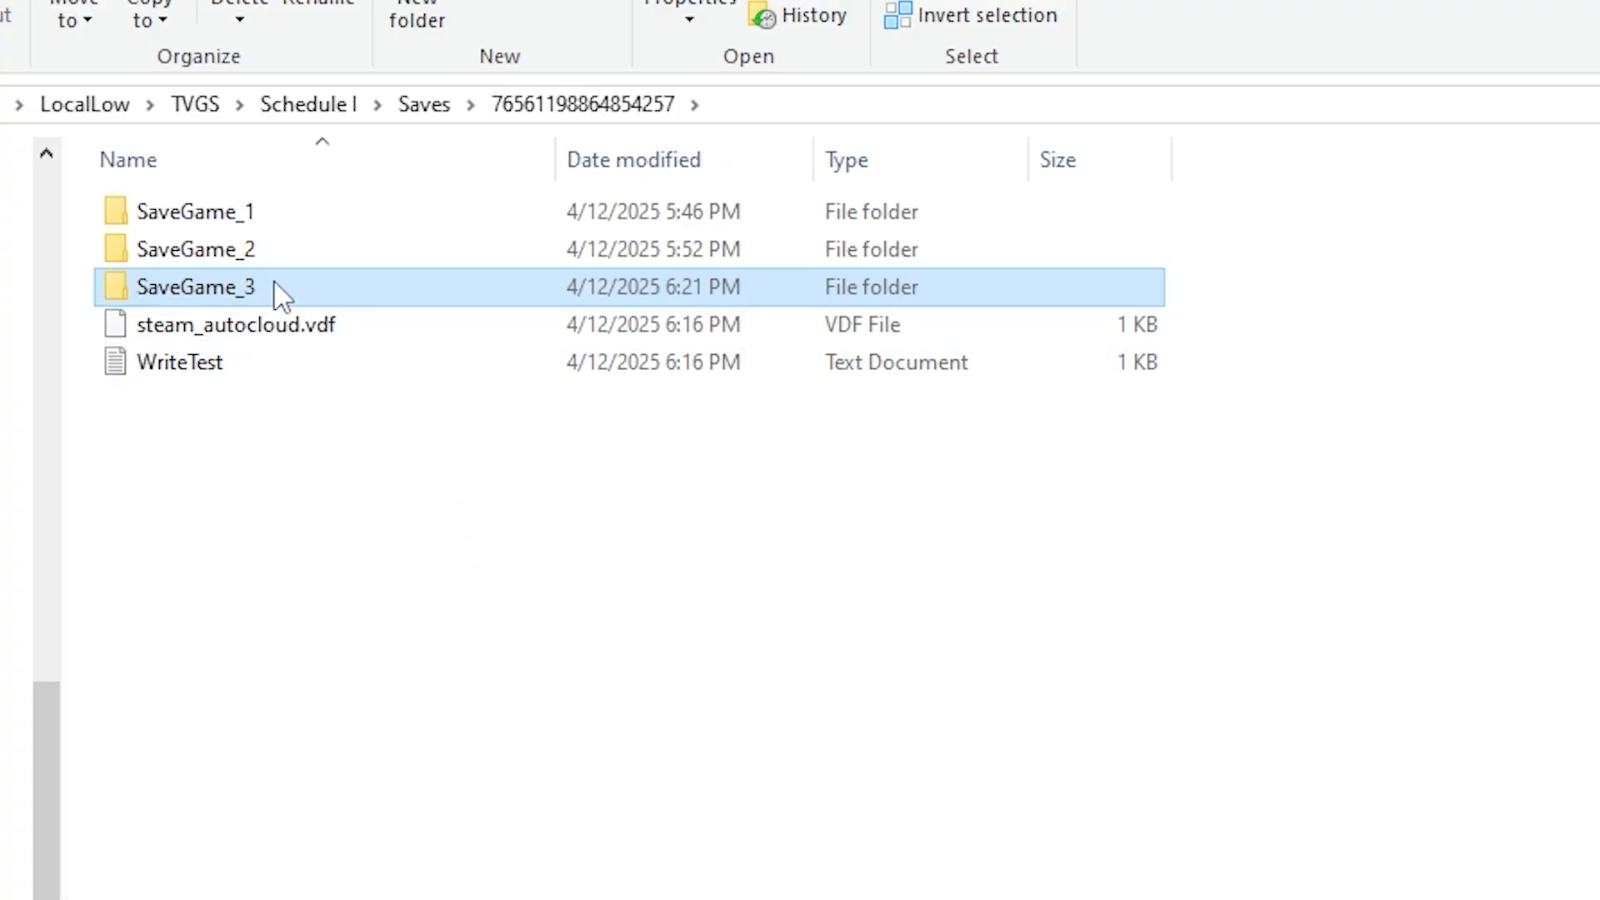
double_click(197, 286)
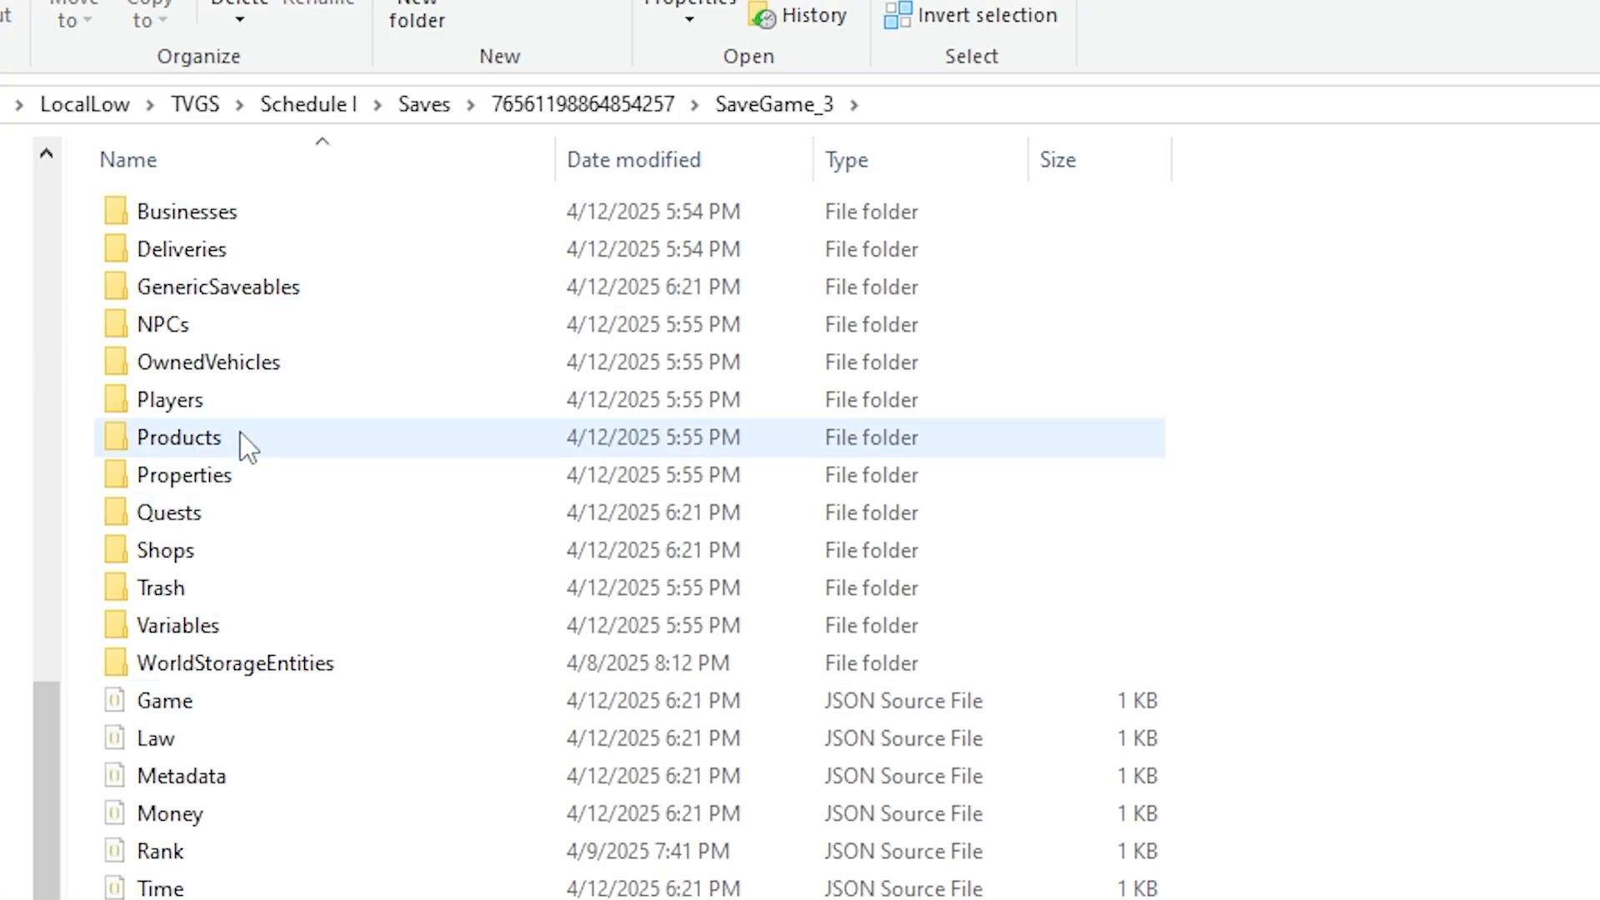
double_click(179, 436)
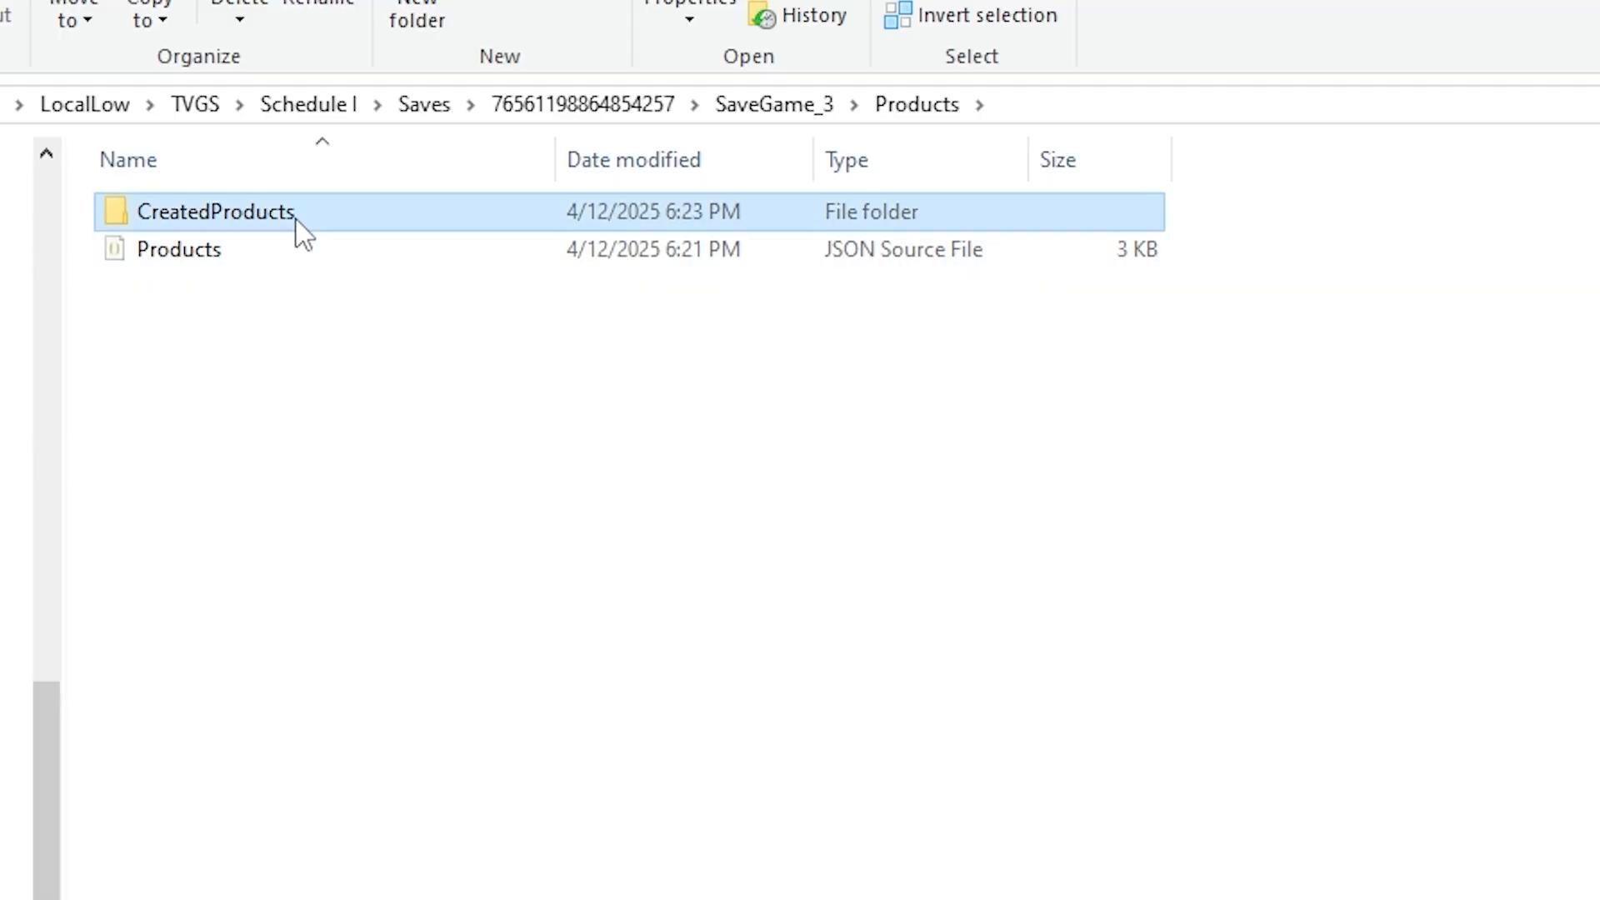
double_click(215, 211)
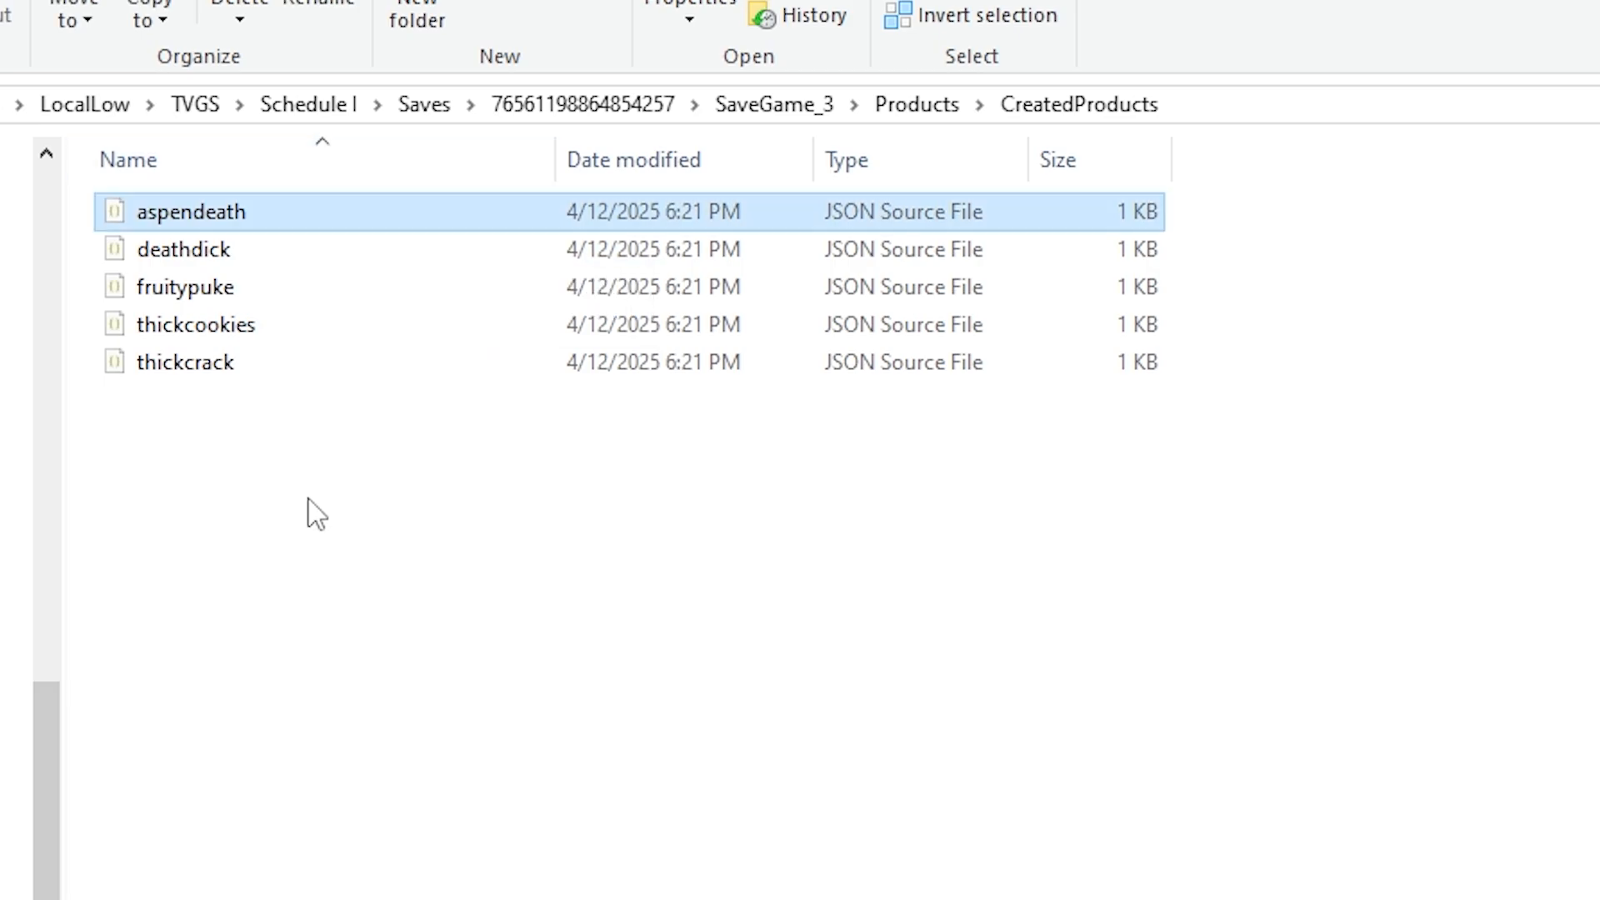
- Open the aspendeath product file with Notepad via Open with
right_click(190, 212)
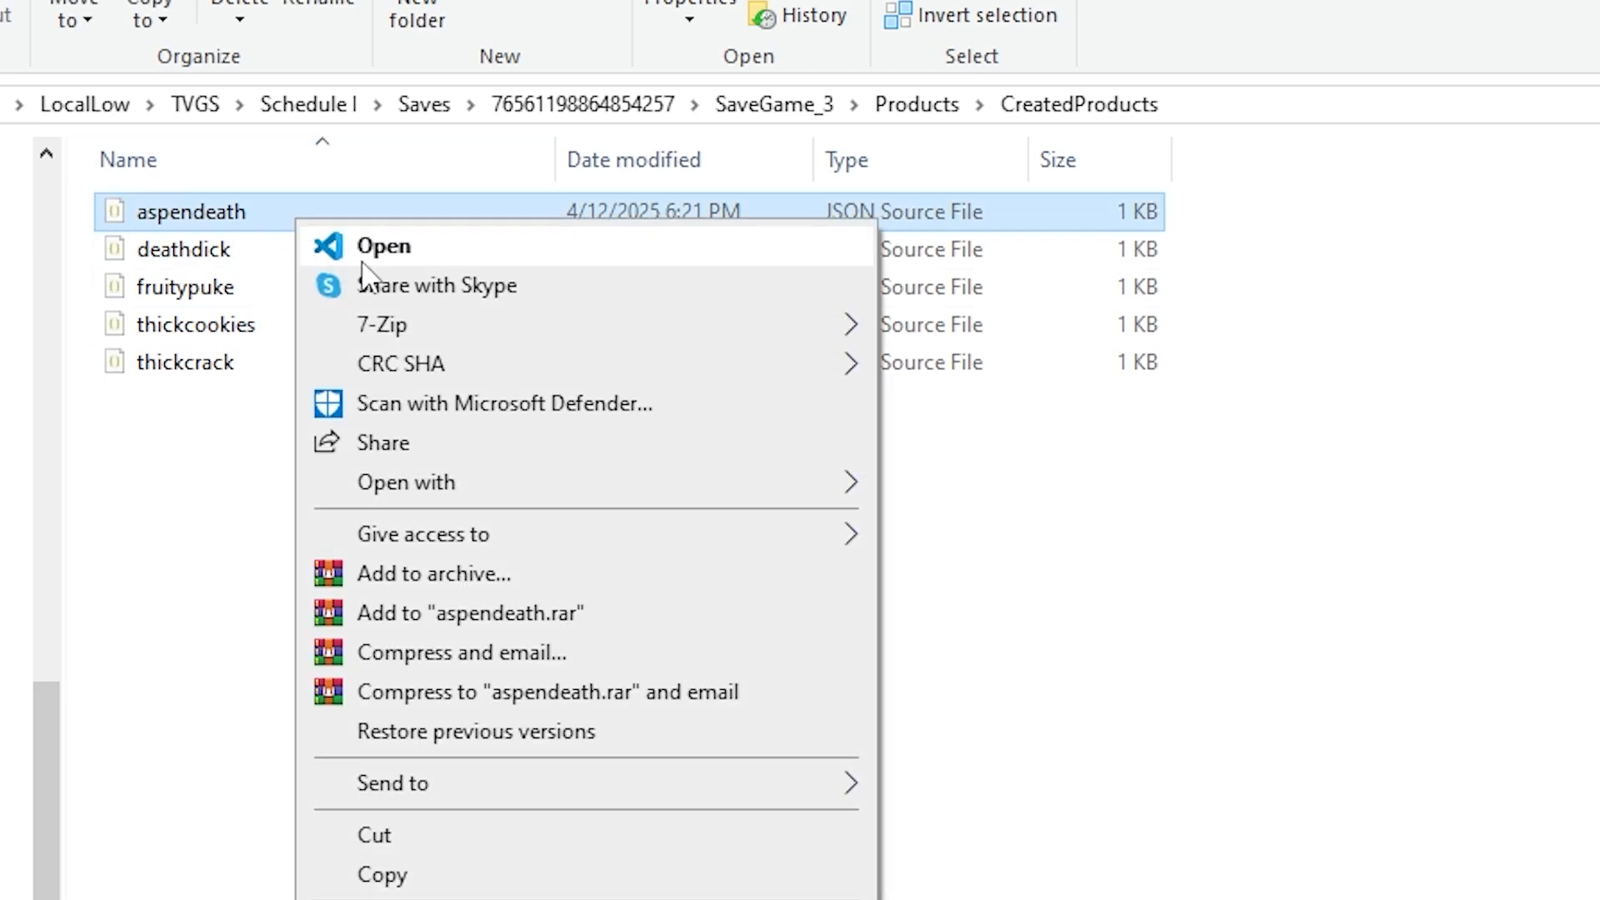
click(407, 482)
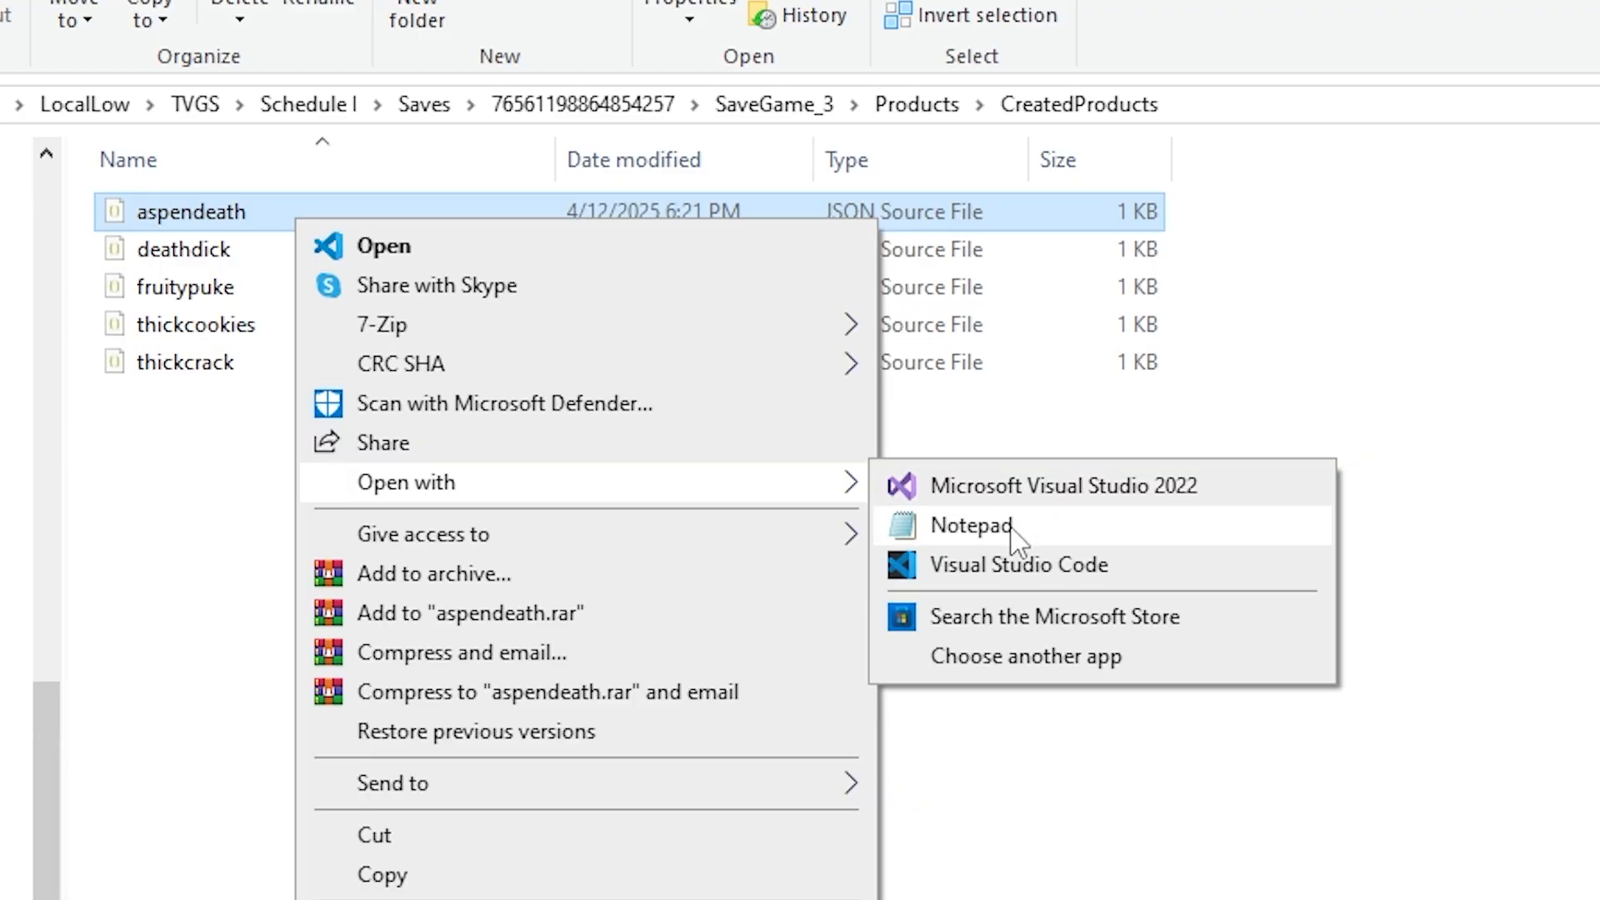
click(969, 525)
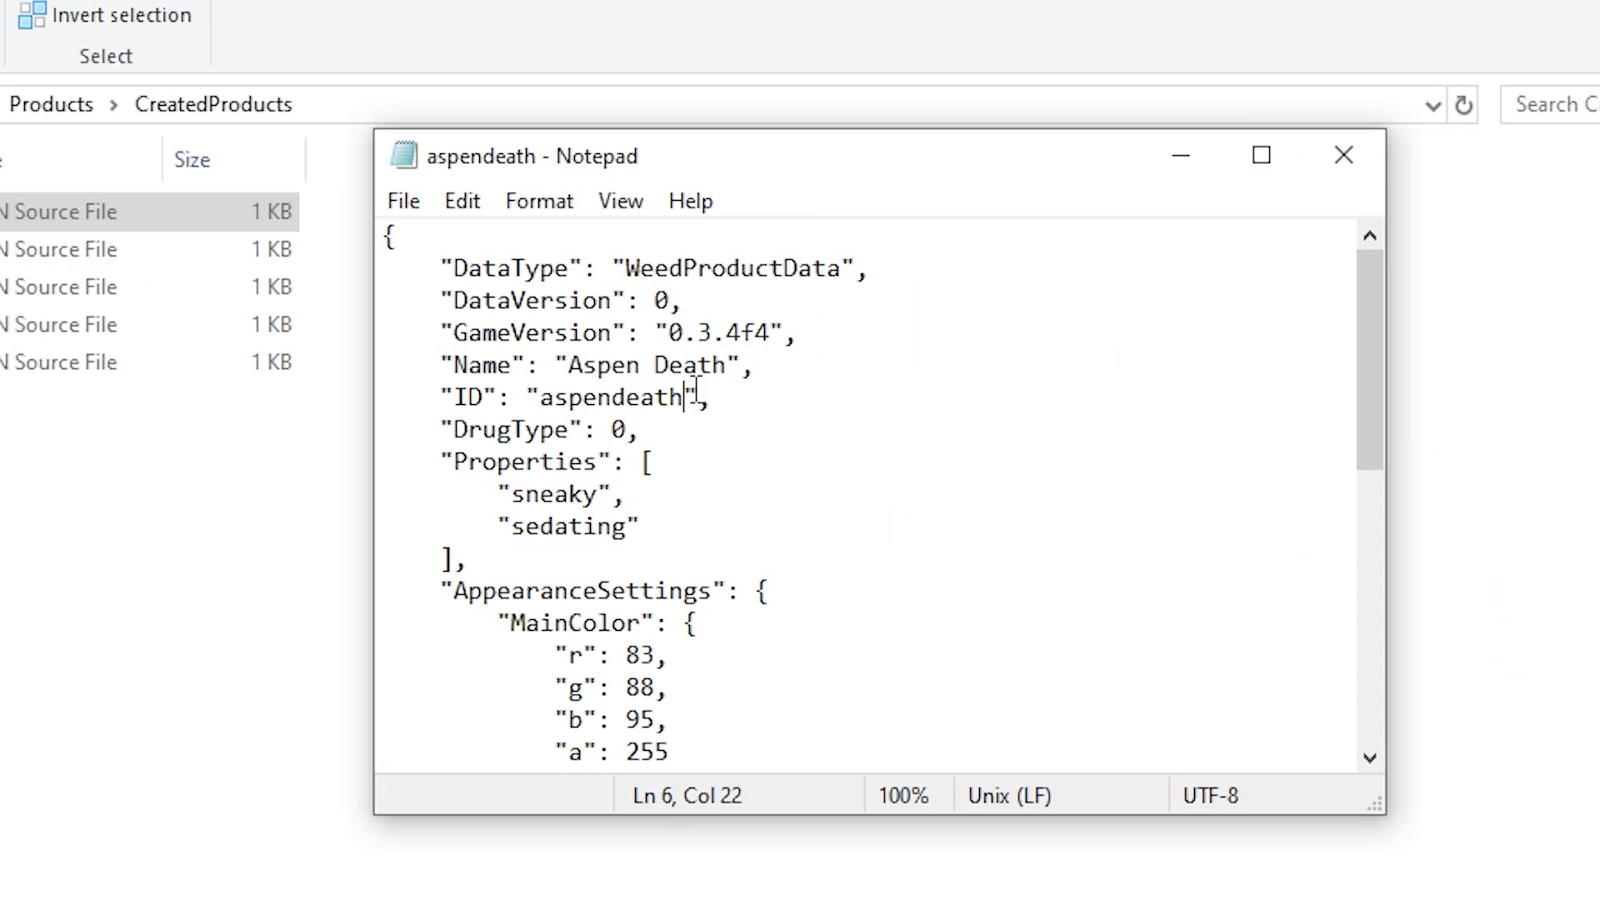
- Replace the Name value 'Aspen Death' with 'Swaggestcreeper', save with Ctrl+S, and close Notepad
double_click(648, 365)
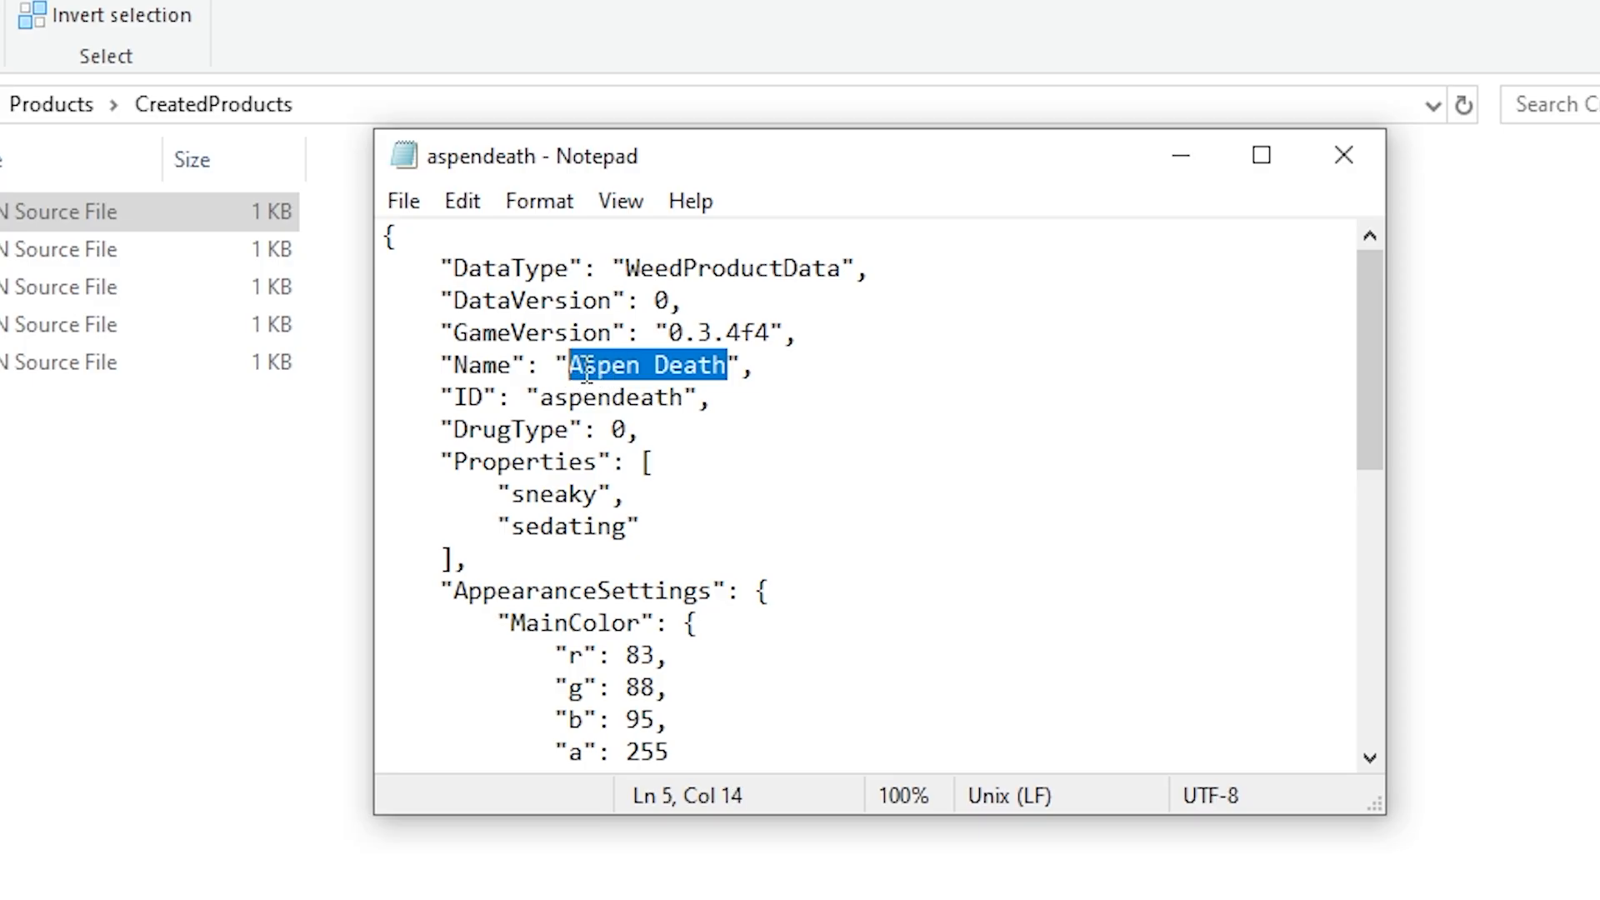
key(Delete)
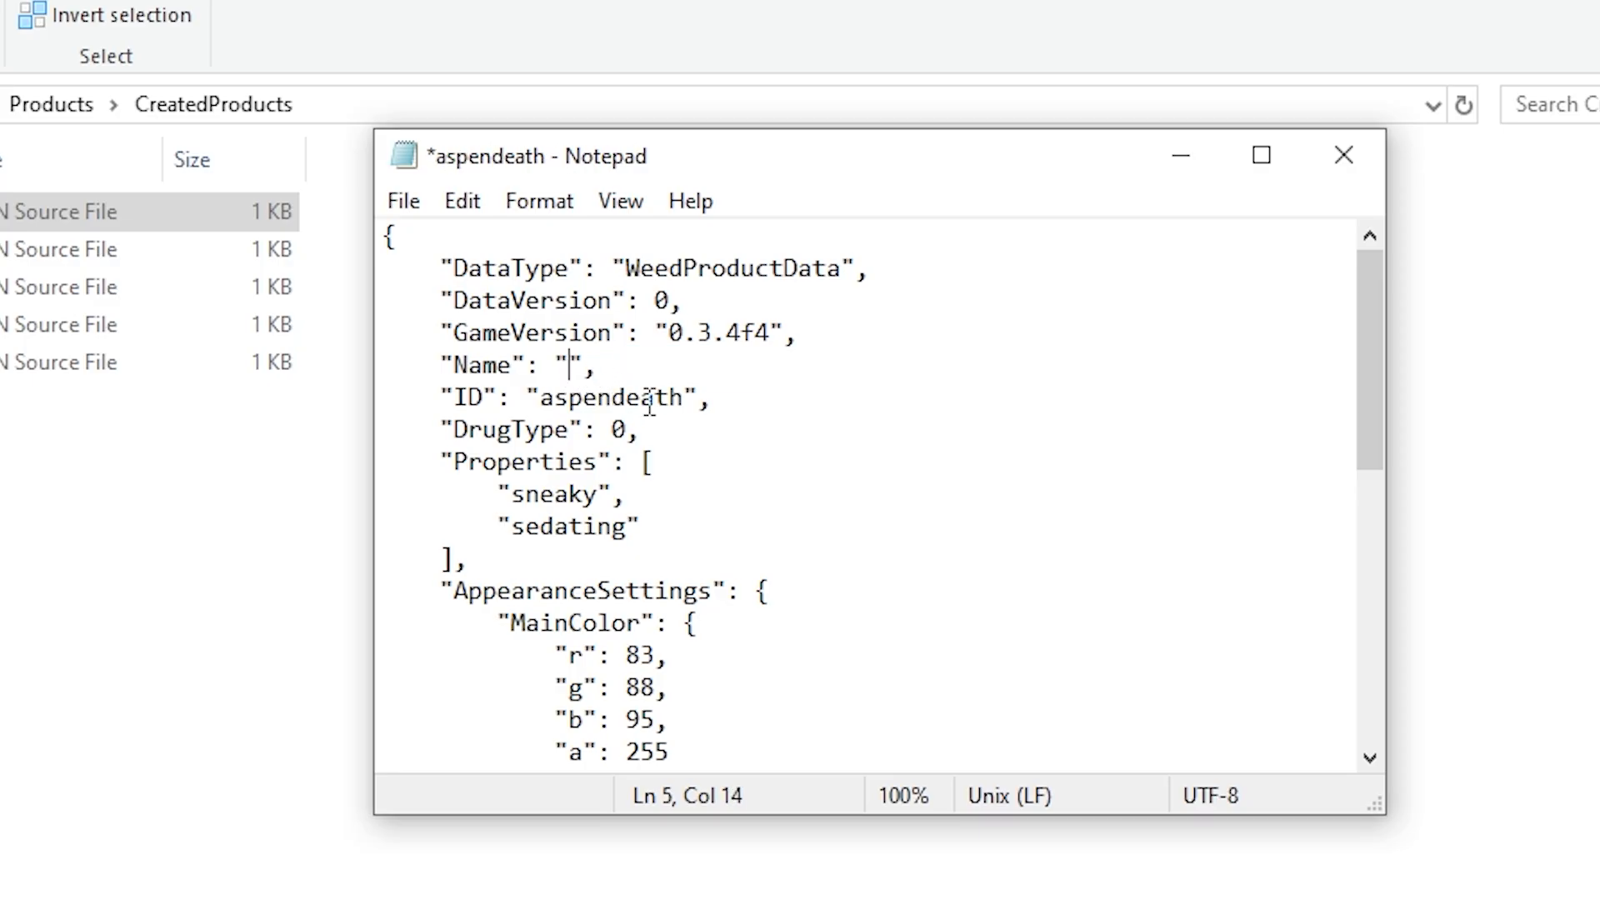
text(S)
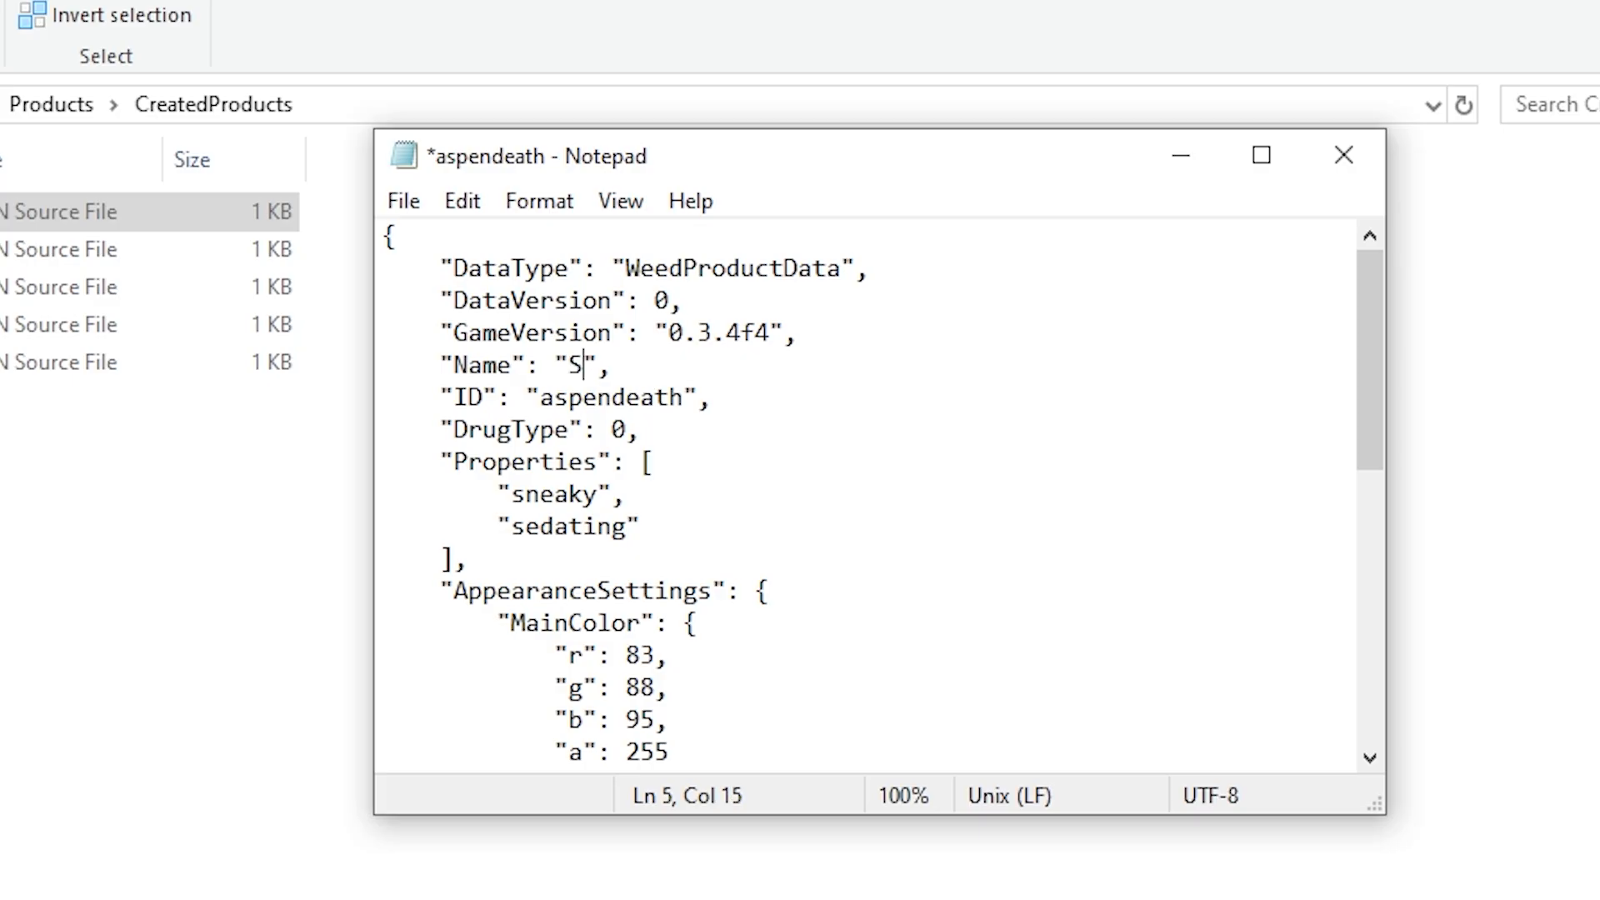
text(waggestcreepe)
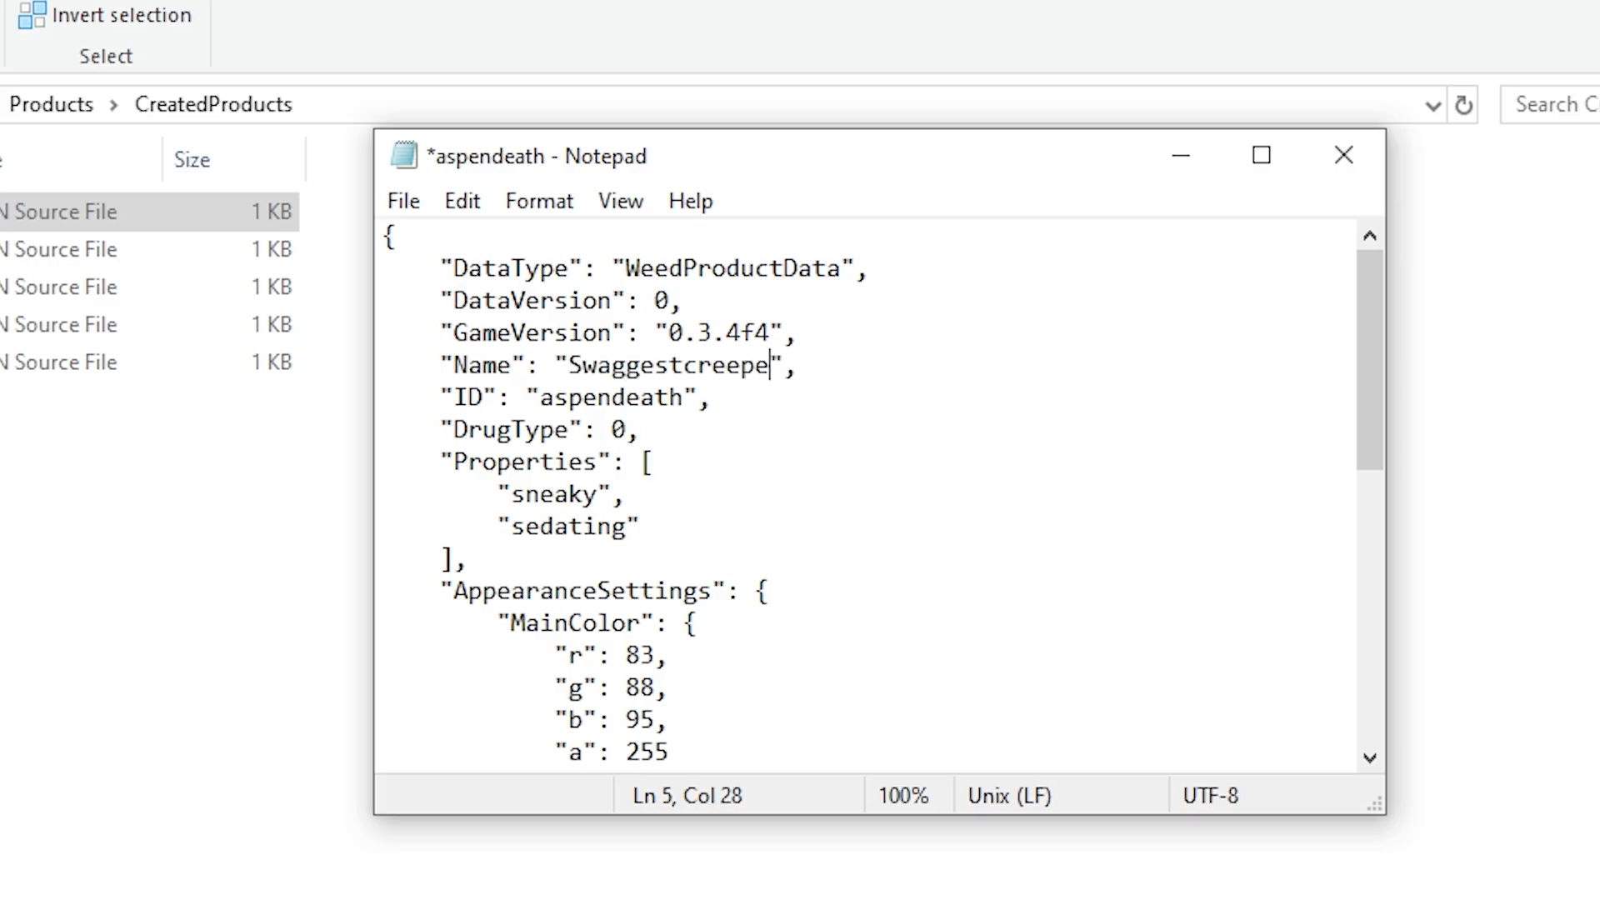
text(r)
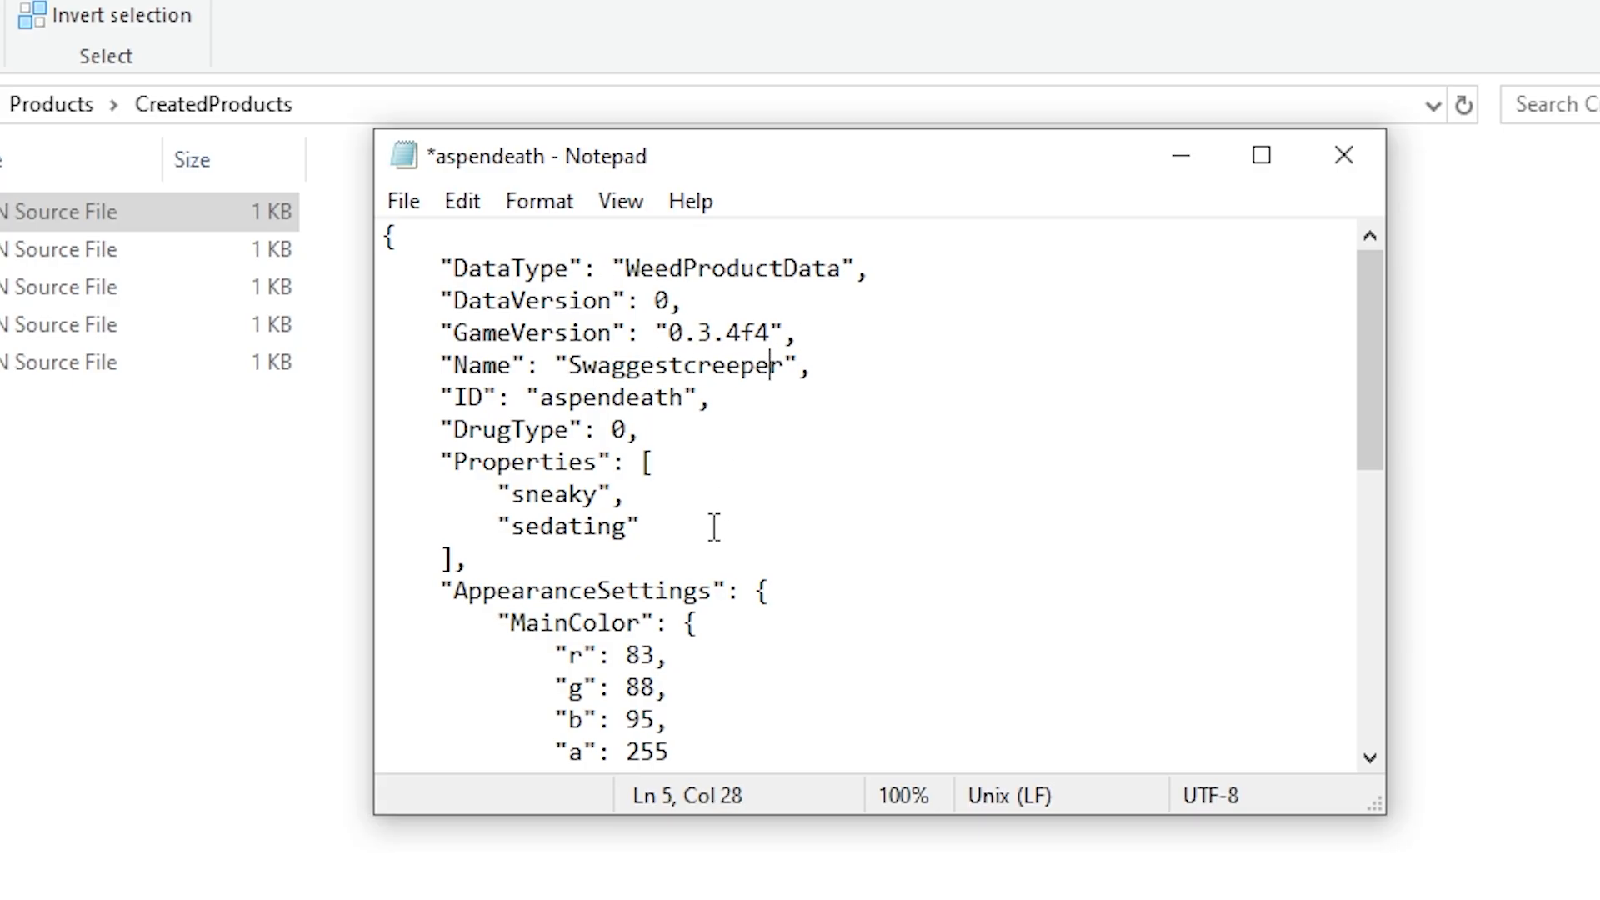
key(ctrl+s)
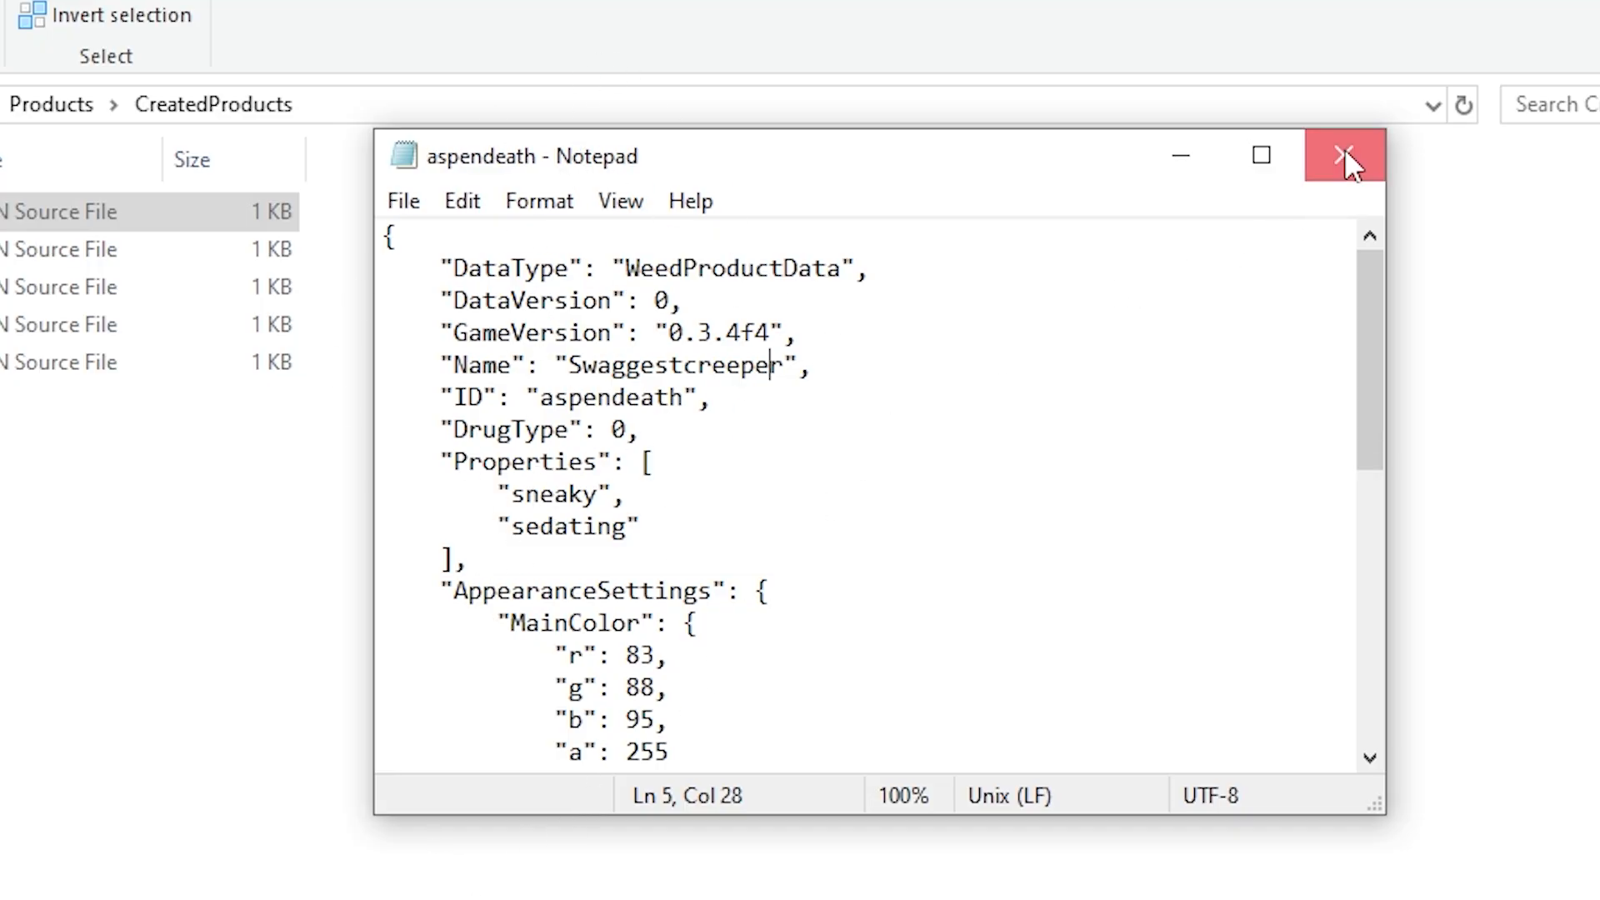
click(1343, 154)
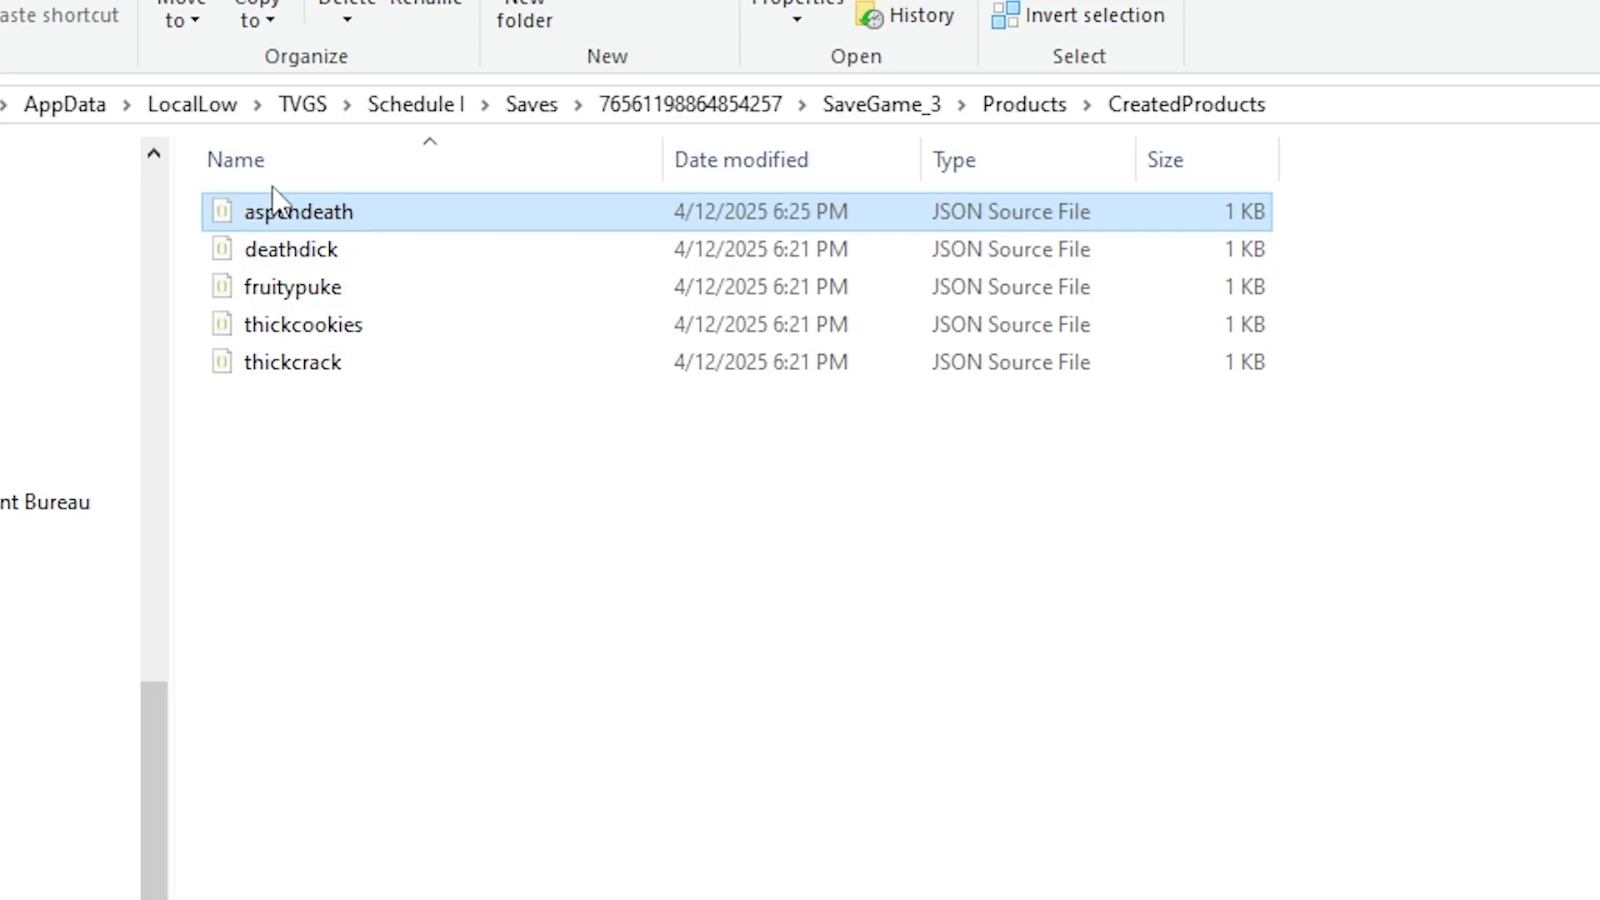
mouse_move(299, 212)
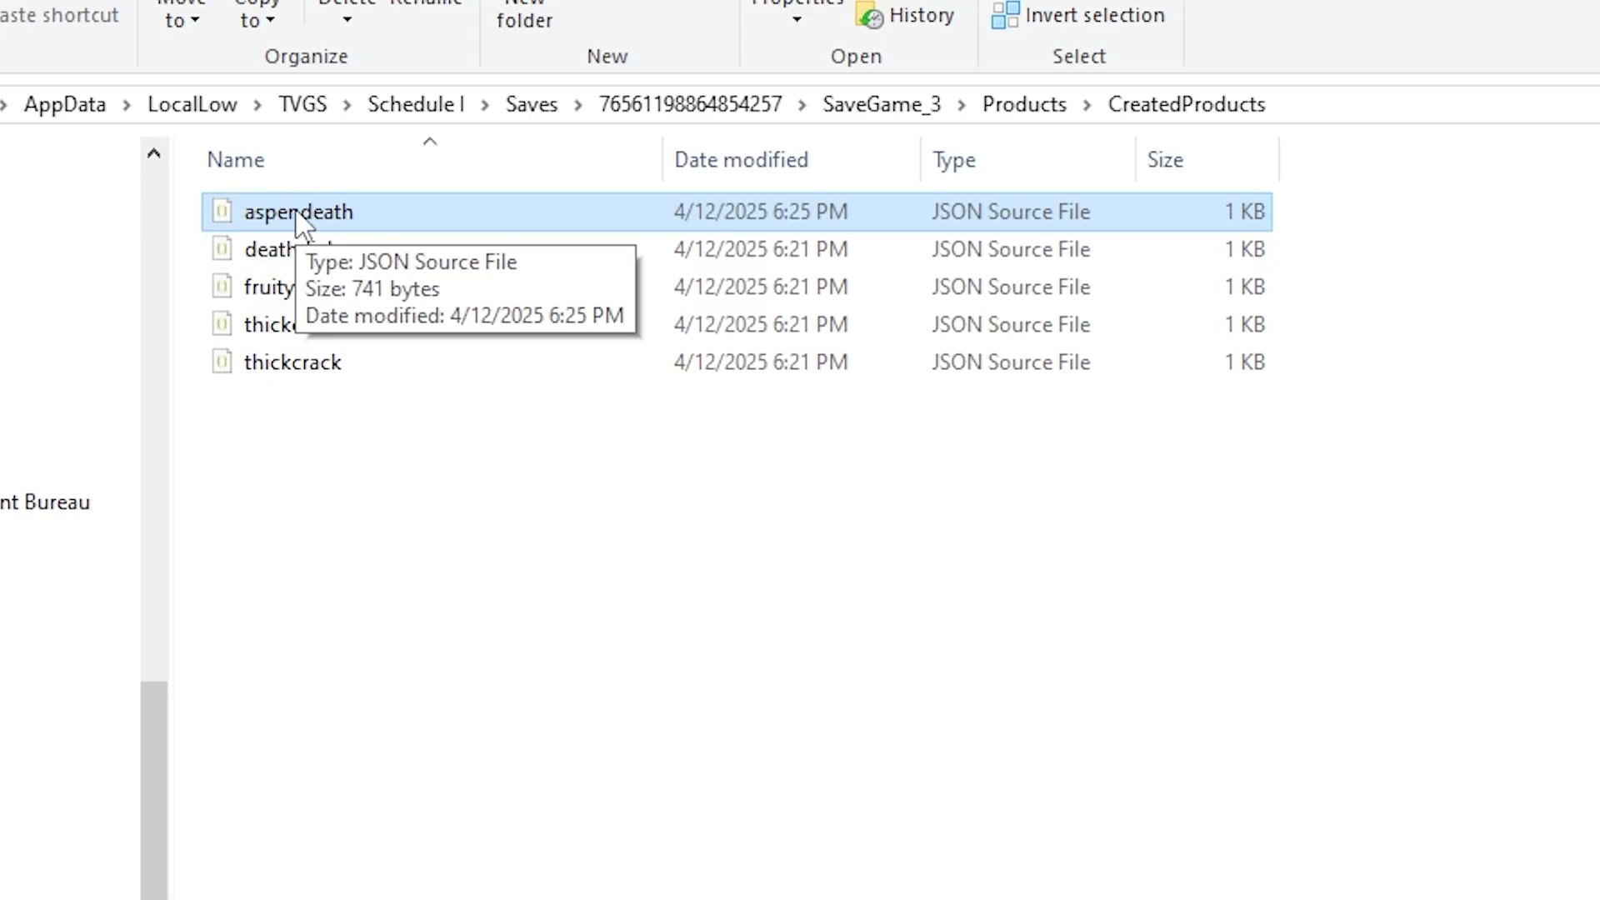